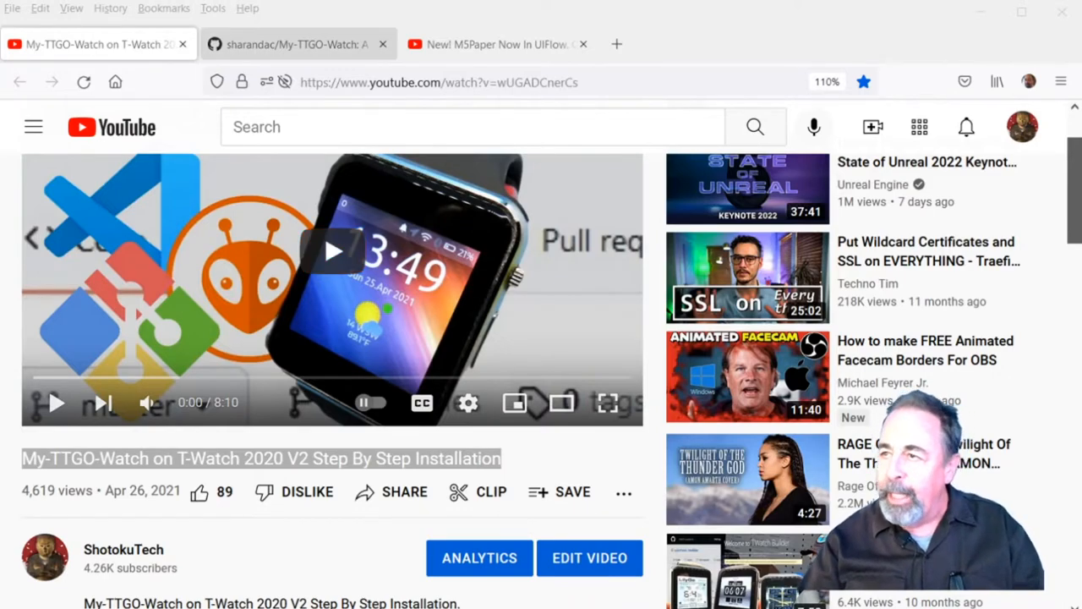
- Show the My-TTGO-Watch repository page and highlight M5Paper in its description
{"action": "left_click", "coordinate": [296, 44]}
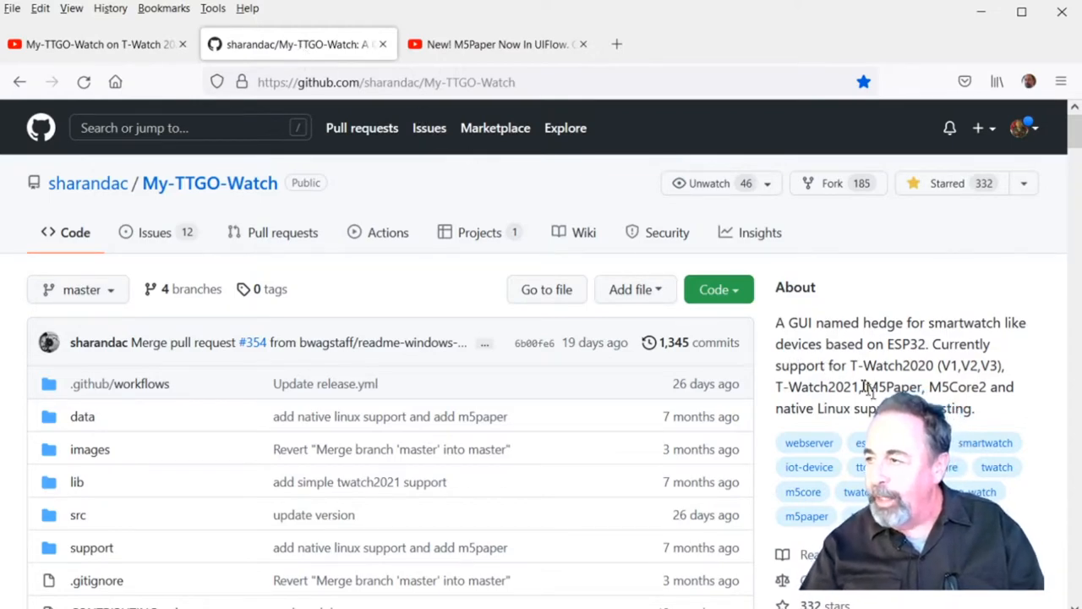
{"action": "double_click", "coordinate": [893, 387]}
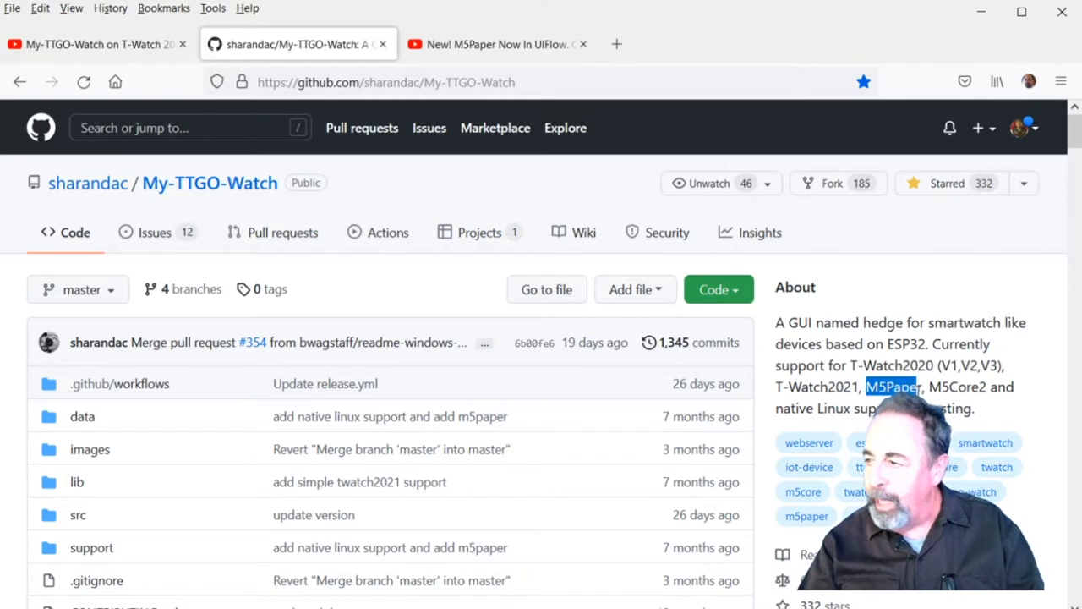
{"action": "mouse_move", "coordinate": [564, 145]}
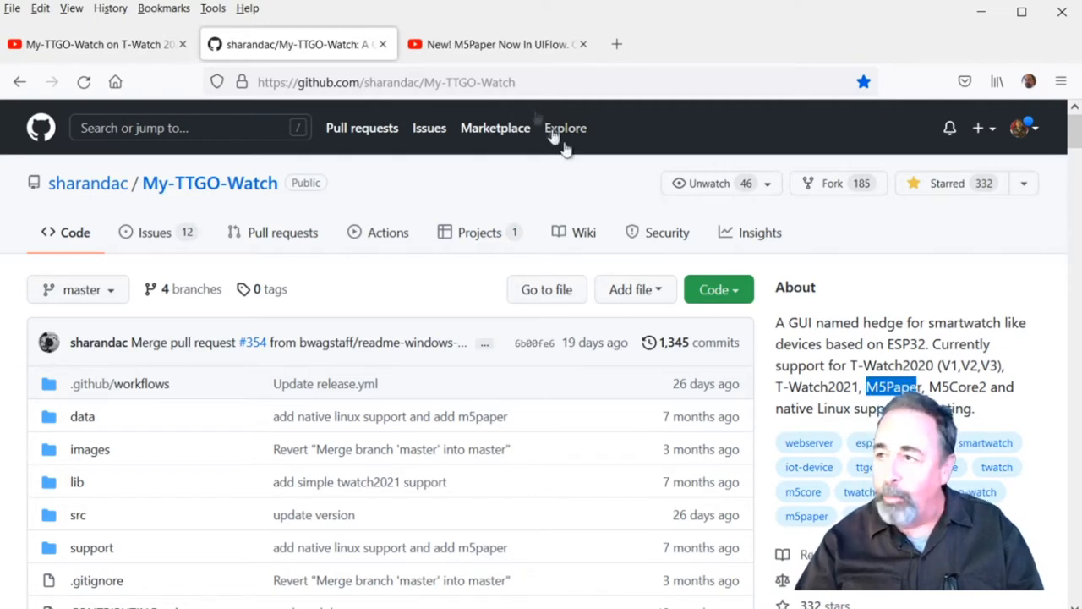
{"action": "left_click", "coordinate": [497, 44]}
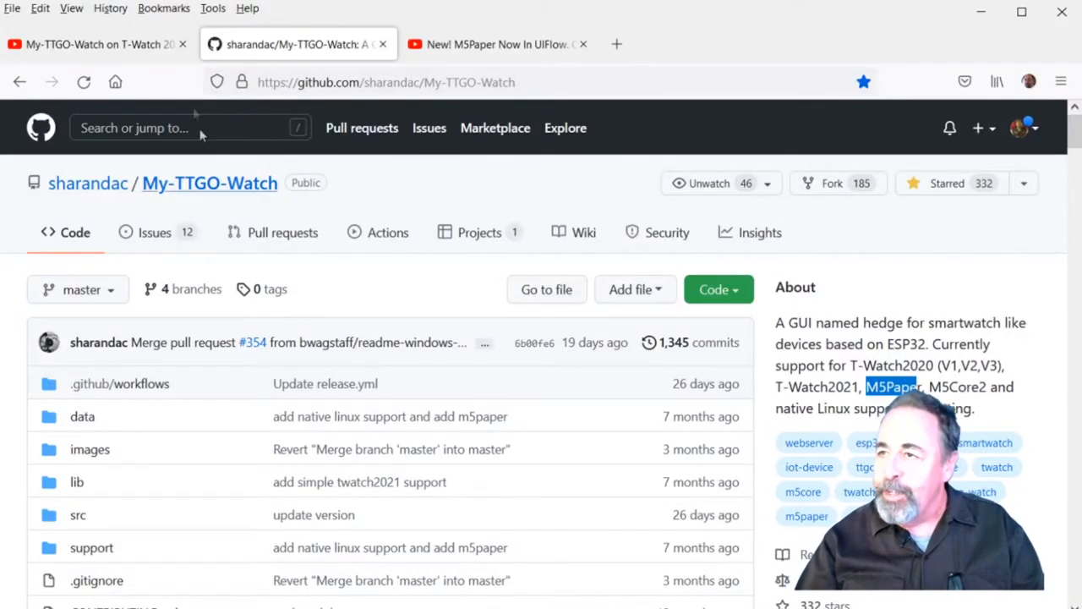
- Return to the T-Watch 2020 V2 step-by-step installation video
{"action": "left_click", "coordinate": [101, 44]}
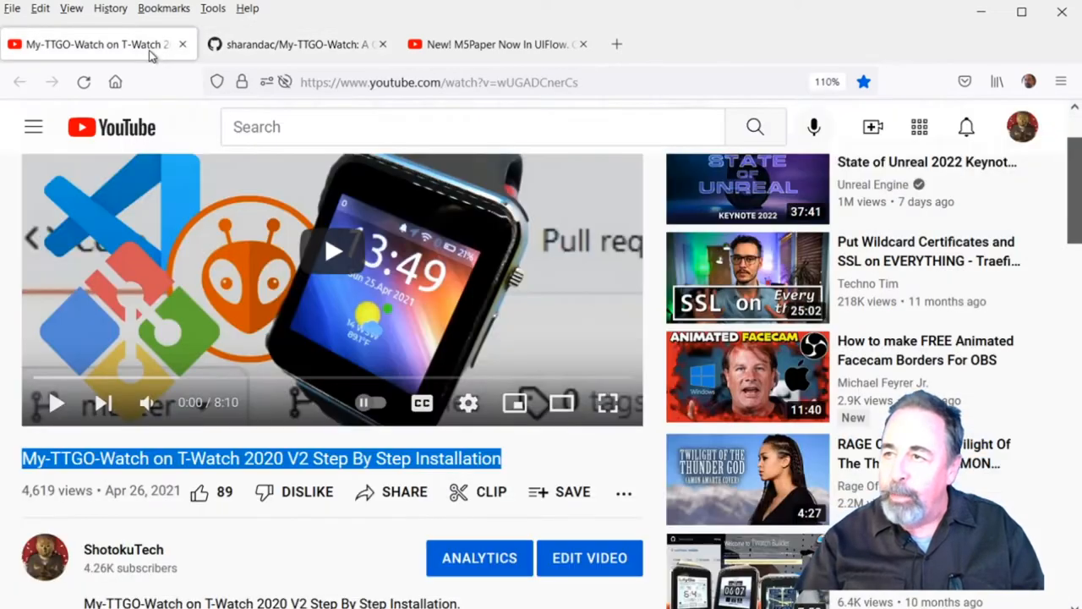
{"action": "mouse_move", "coordinate": [535, 469]}
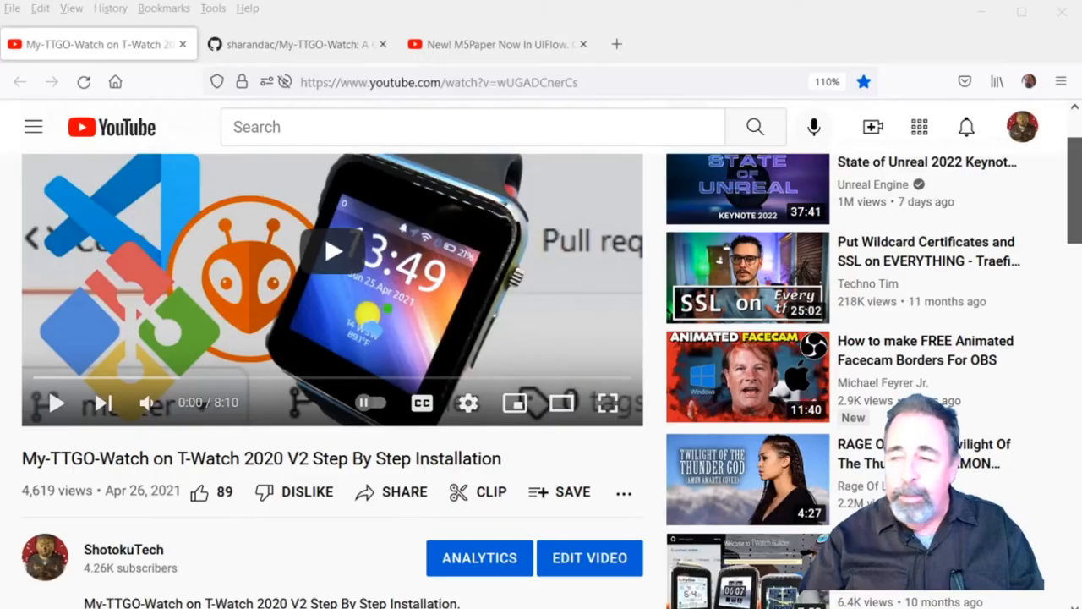
- Highlight the README Install section's ShotokuTech tutorial and Linux support sentences
{"action": "left_click", "coordinate": [296, 44]}
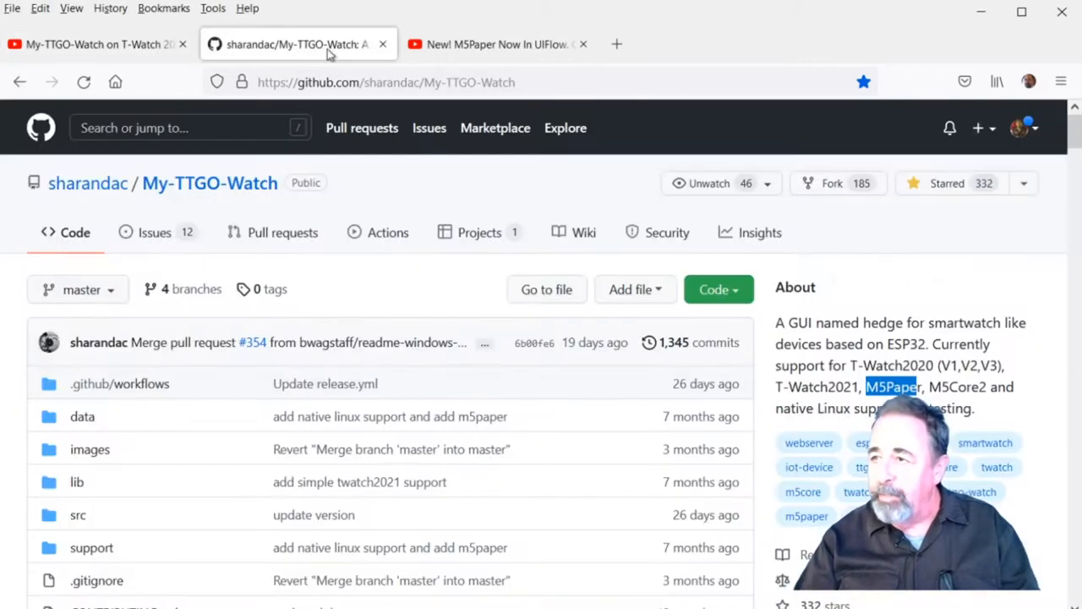
{"action": "scroll", "scroll_direction": "down", "scroll_amount": 3}
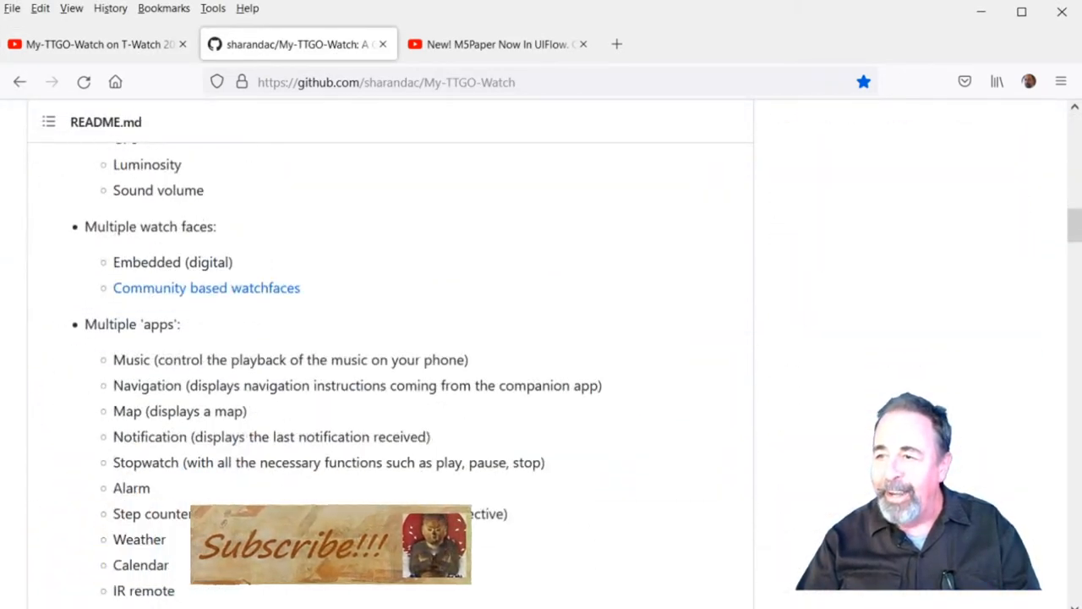
{"action": "scroll", "scroll_direction": "down", "scroll_amount": 3}
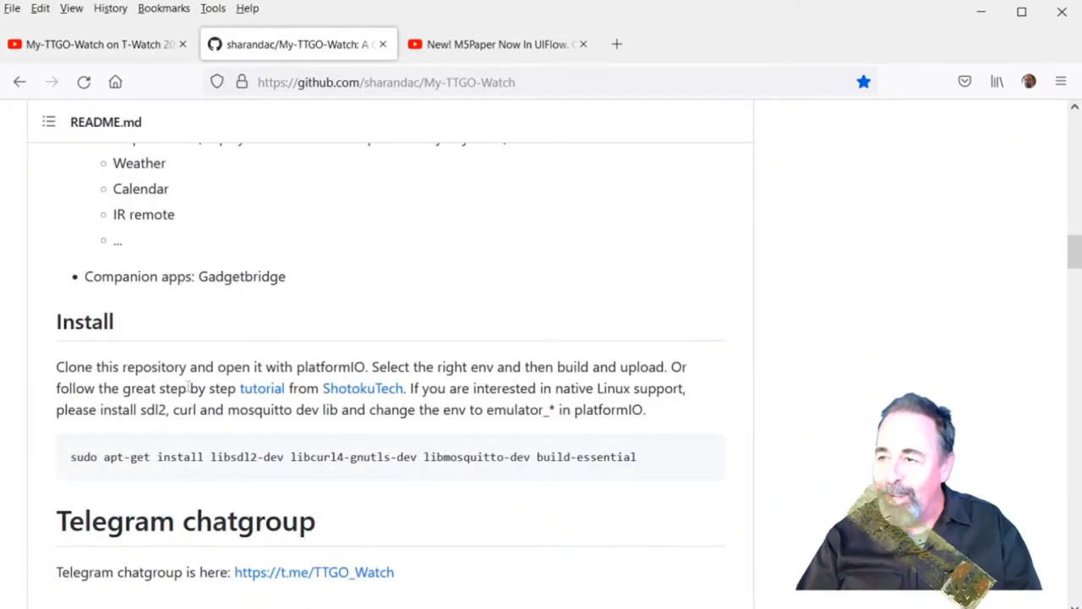
{"action": "left_click_drag", "start_coordinate": [187, 388], "coordinate": [431, 409]}
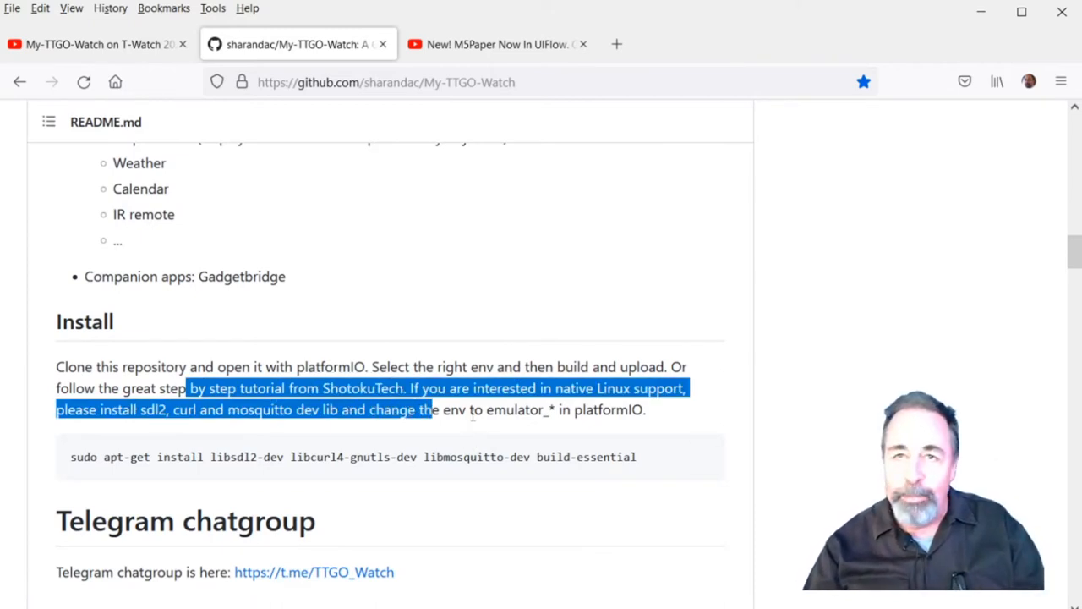
{"action": "mouse_move", "coordinate": [297, 526]}
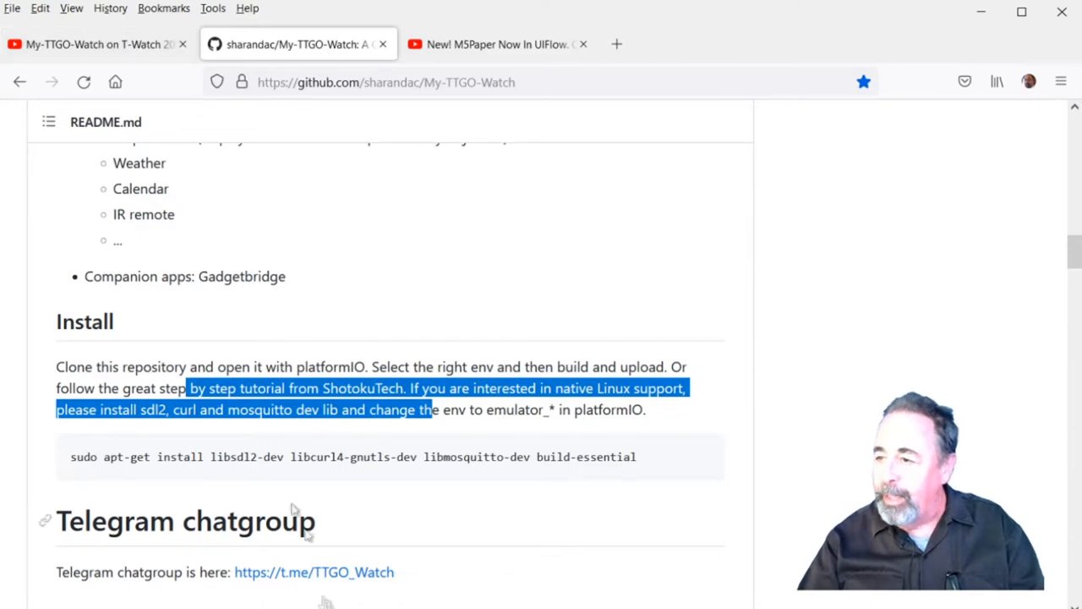
{"action": "scroll", "scroll_direction": "up", "scroll_amount": 3}
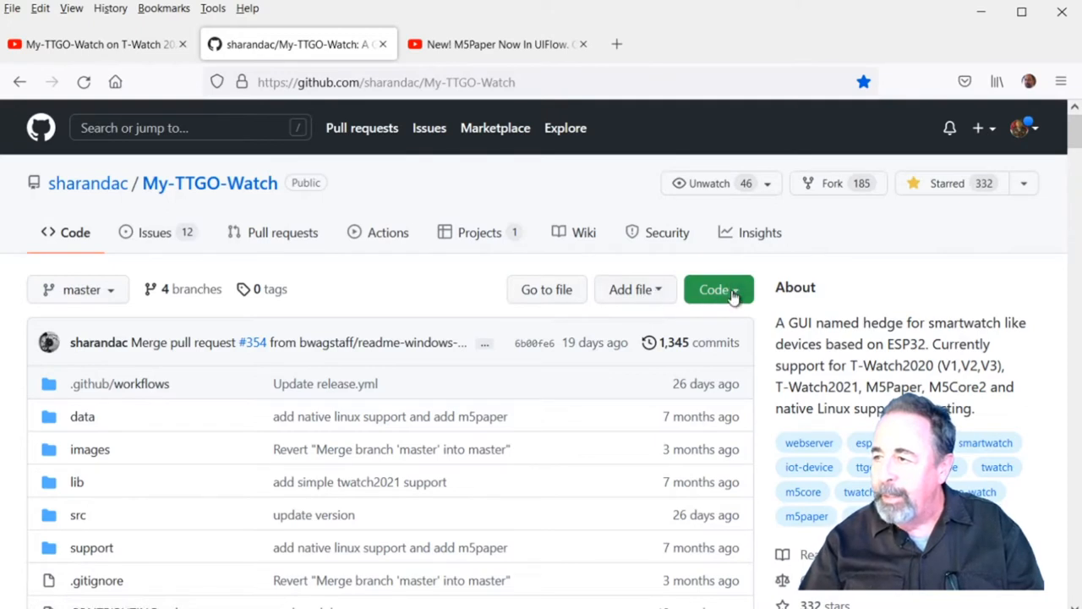
- Copy the repository's HTTPS clone address from the Code panel
{"action": "left_click", "coordinate": [717, 289]}
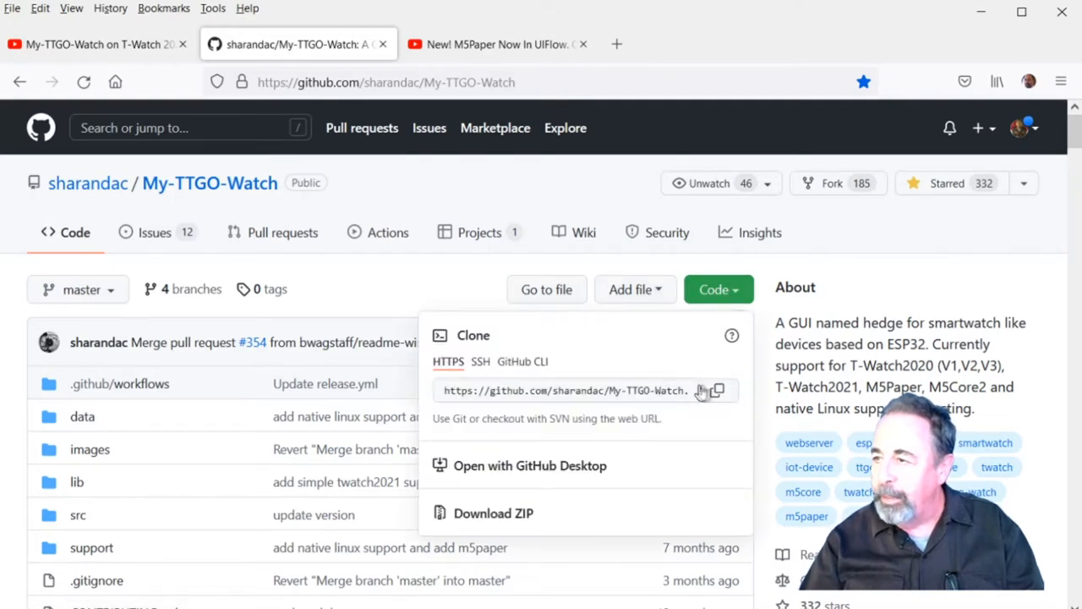
{"action": "left_click", "coordinate": [717, 390]}
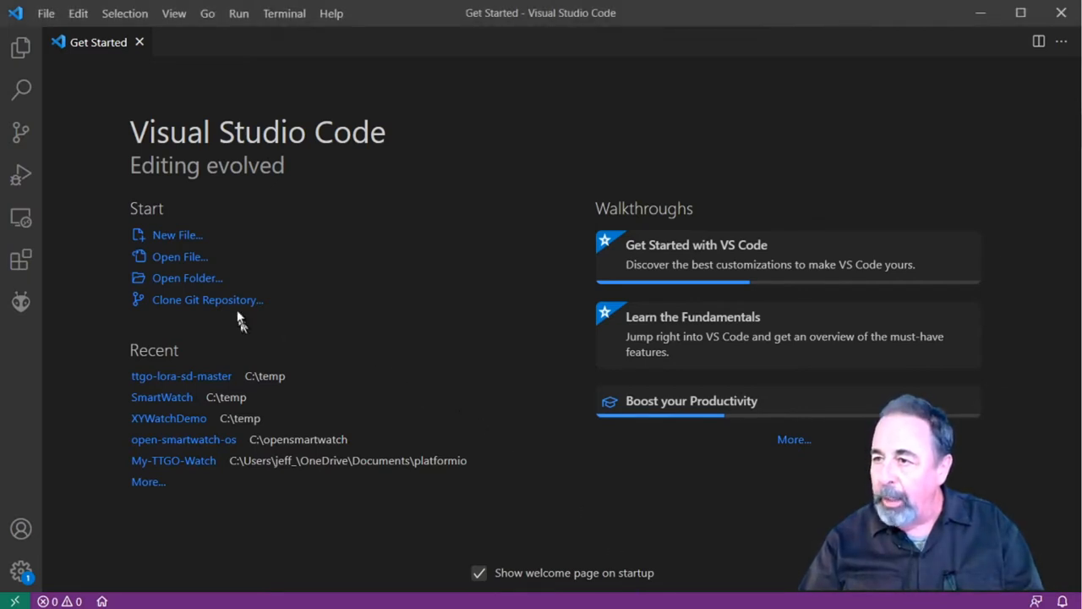
{"action": "left_click", "coordinate": [206, 299]}
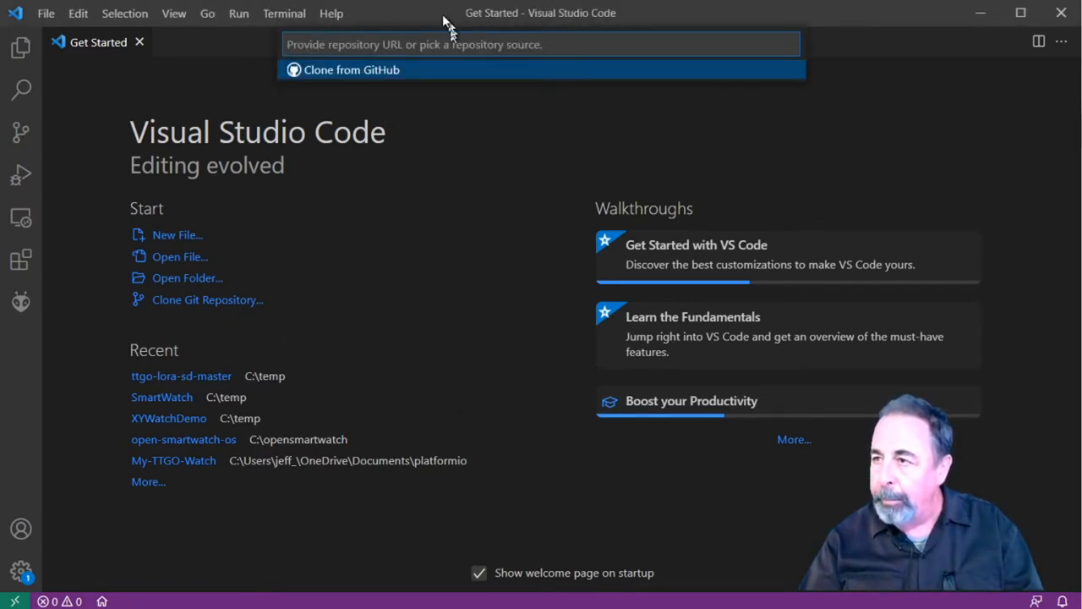
{"action": "type", "text": "https://github.com/sharandac/My-TTGO-Watch.git"}
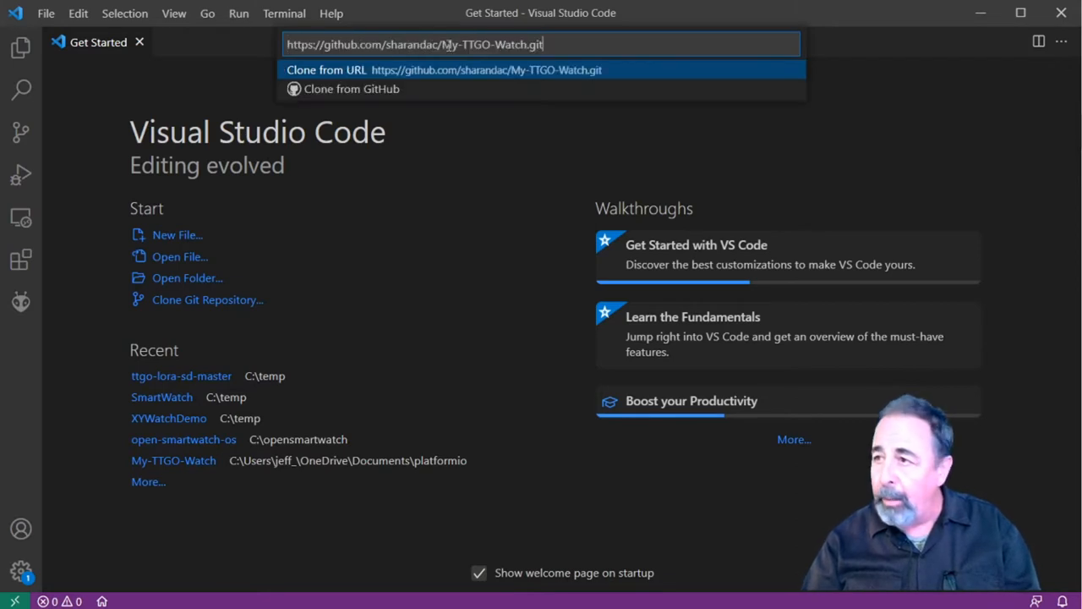
{"action": "key", "text": "Escape"}
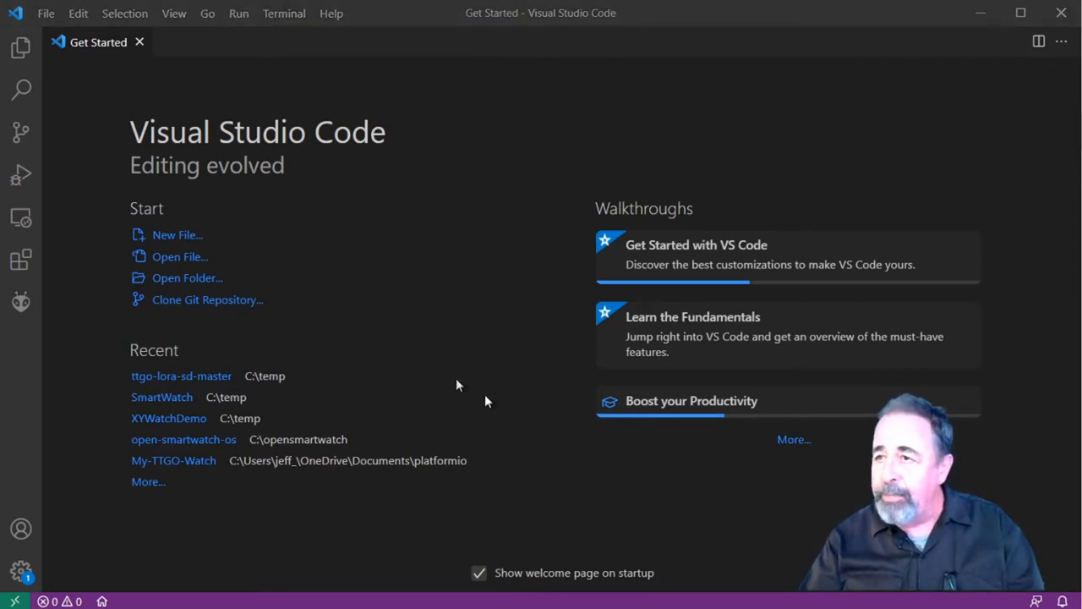
{"action": "mouse_move", "coordinate": [95, 179]}
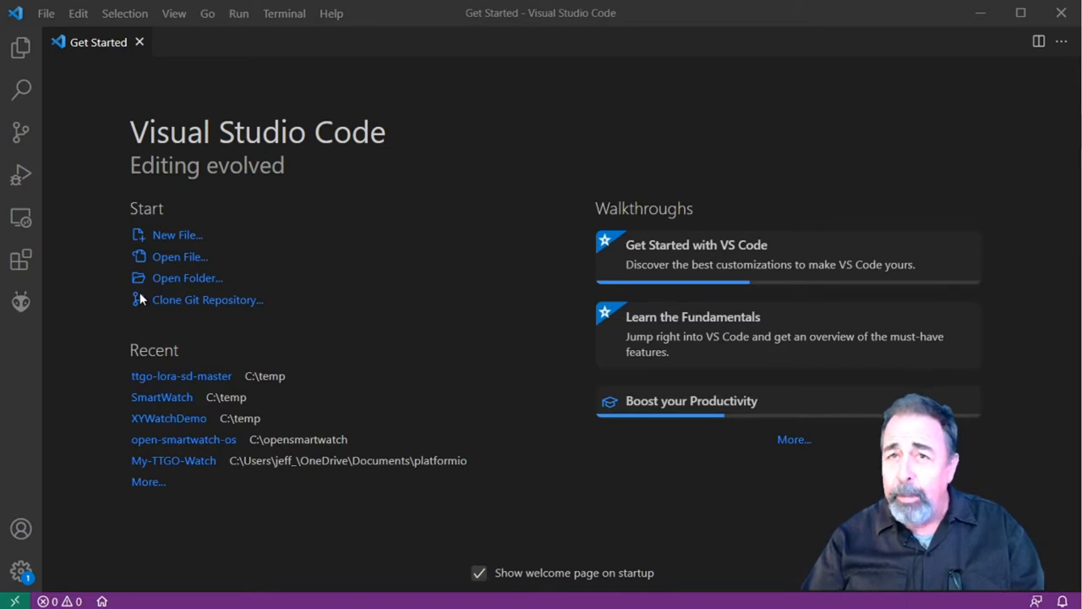
{"action": "mouse_move", "coordinate": [122, 281]}
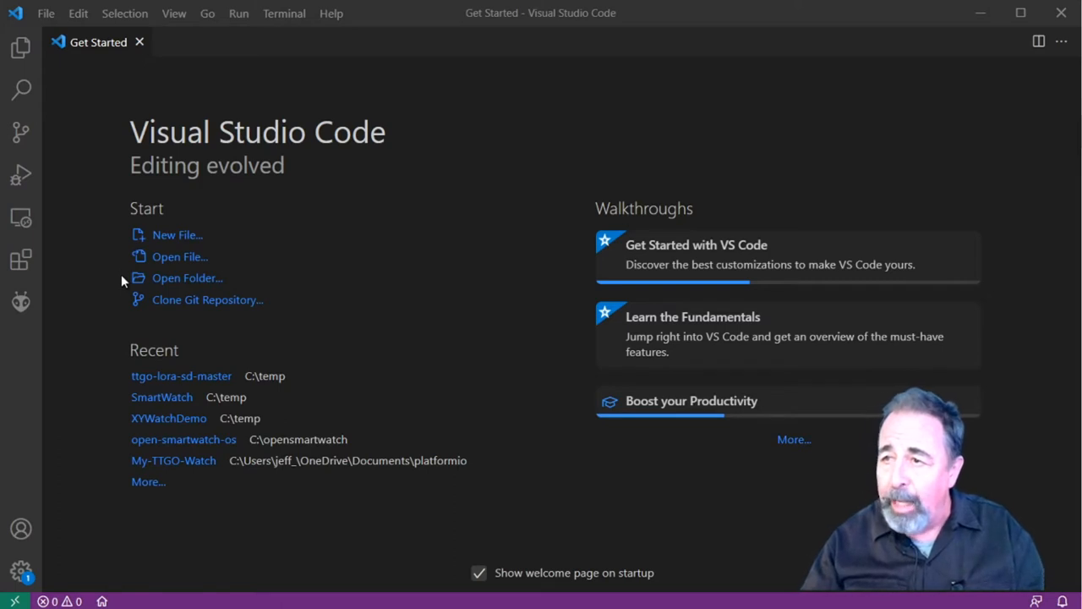
{"action": "left_click", "coordinate": [187, 277]}
{"action": "type", "text": "My-TTGO-Wat"}
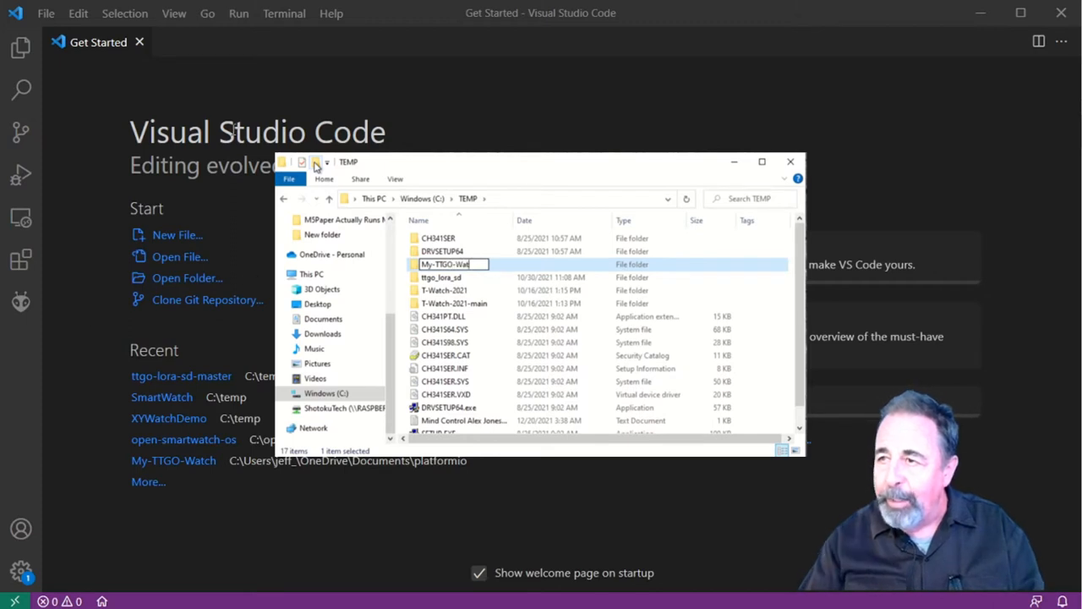
{"action": "key", "text": "Enter"}
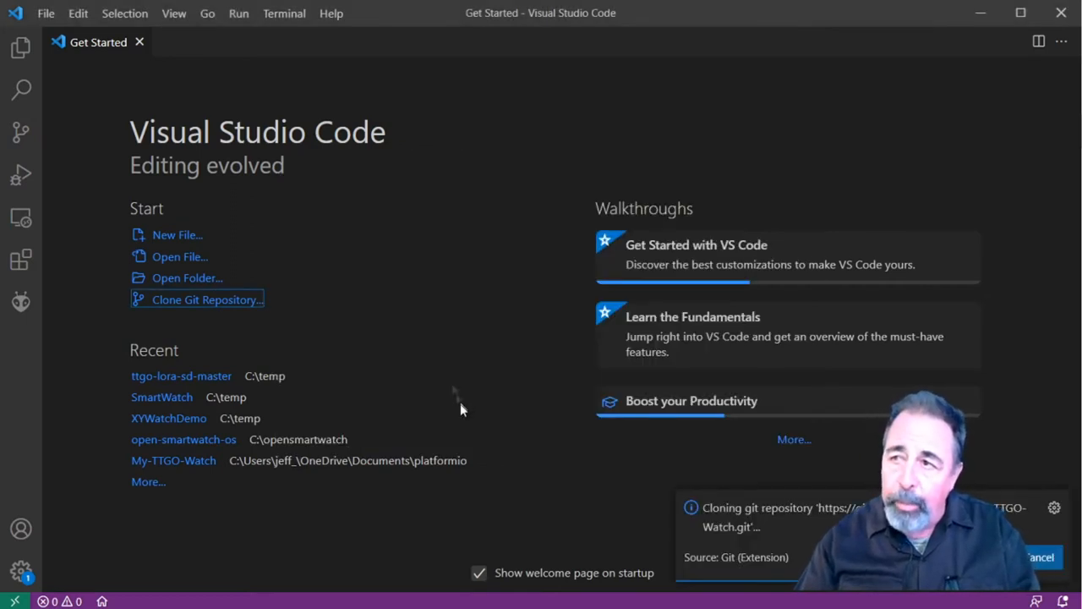
{"action": "mouse_move", "coordinate": [366, 336]}
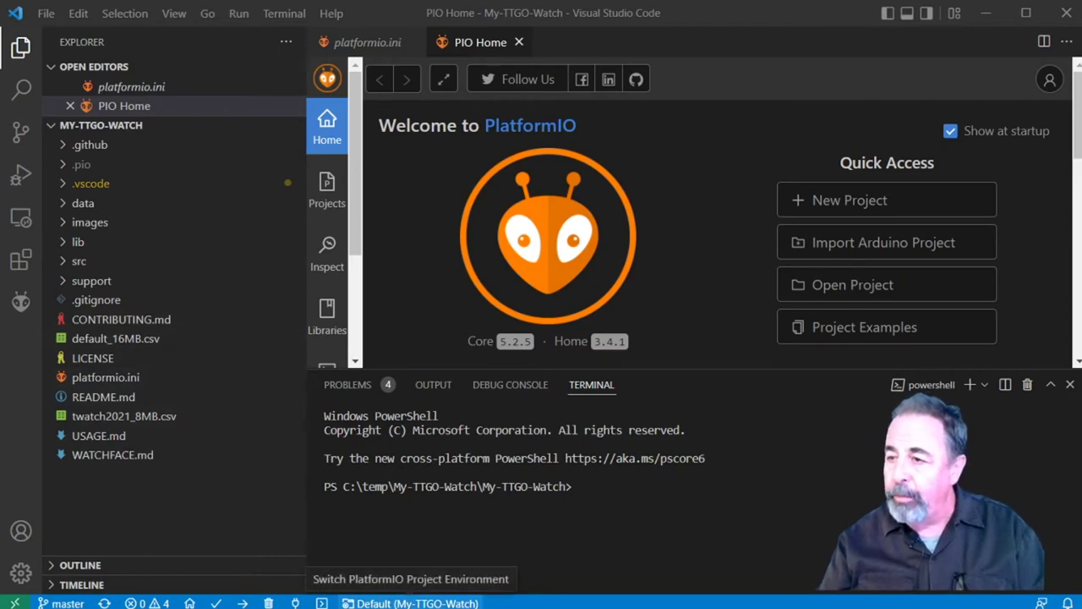
- Select env:m5paper as the PlatformIO project environment
{"action": "left_click", "coordinate": [416, 602]}
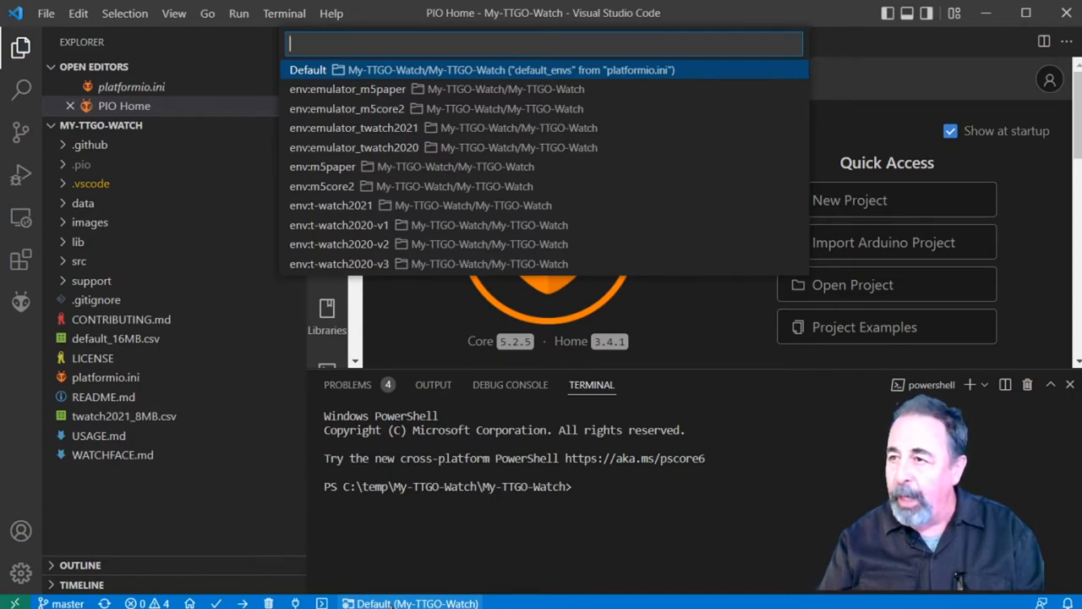
{"action": "mouse_move", "coordinate": [325, 169]}
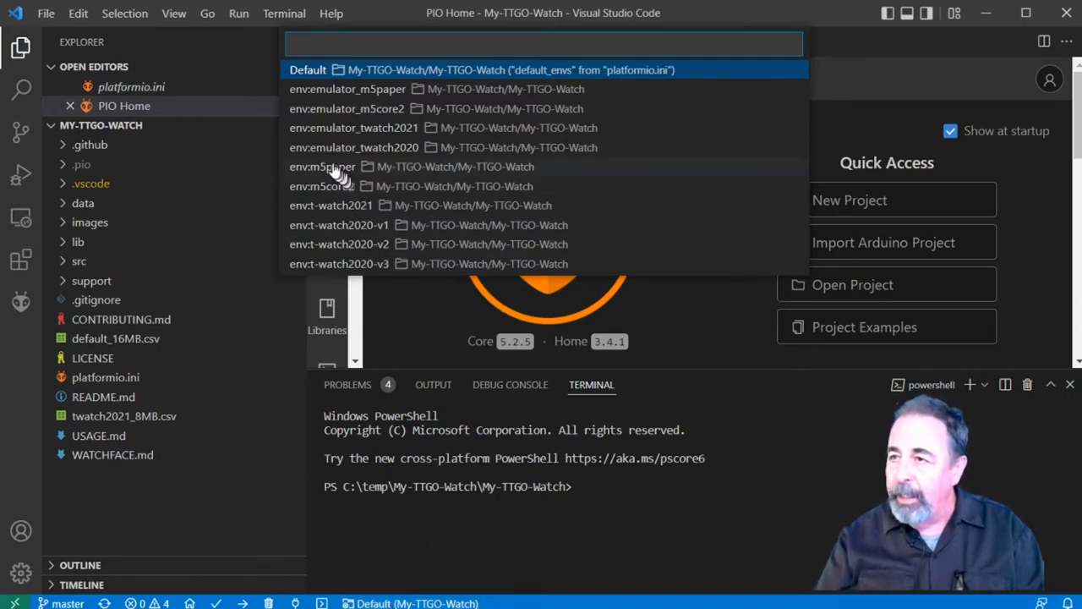
{"action": "left_click", "coordinate": [321, 166]}
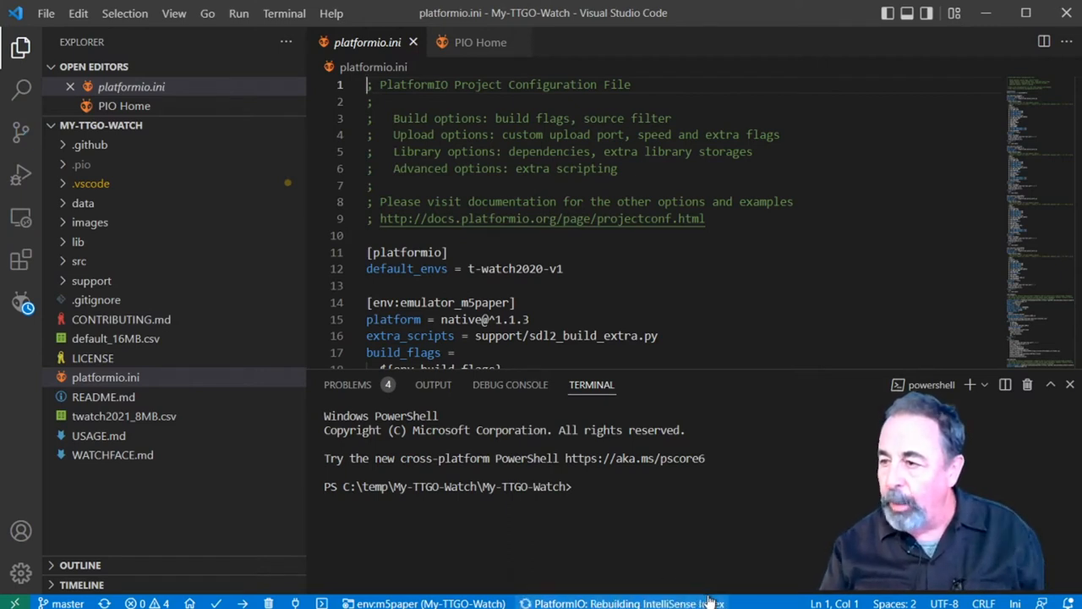
{"action": "mouse_move", "coordinate": [778, 578]}
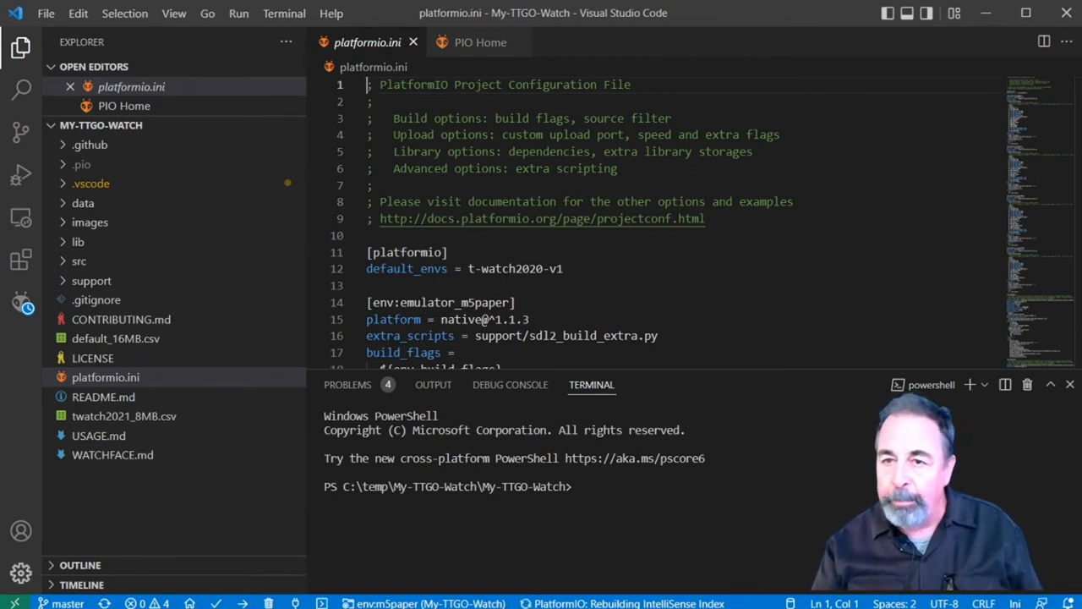
- Check the reported problems, then run PlatformIO Upload for the m5paper firmware
{"action": "left_click", "coordinate": [348, 385]}
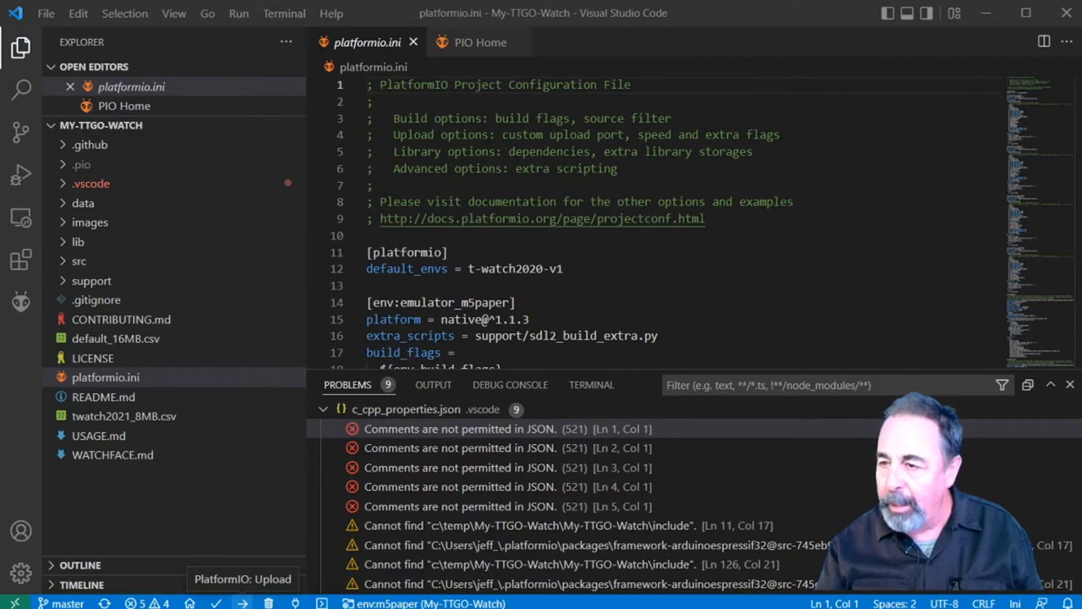
{"action": "left_click", "coordinate": [592, 386]}
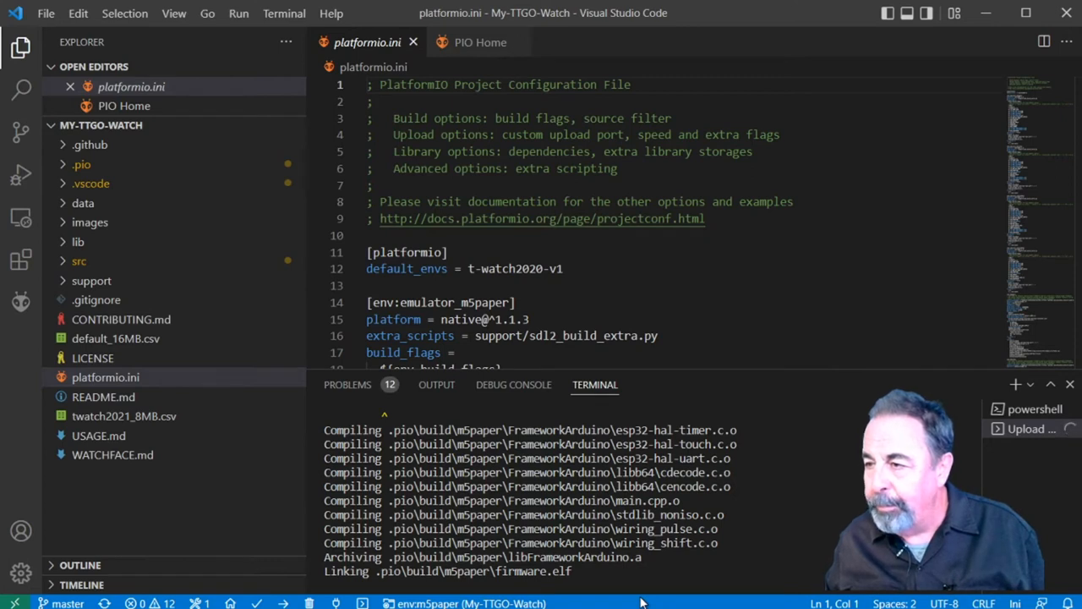
{"action": "mouse_move", "coordinate": [1056, 465]}
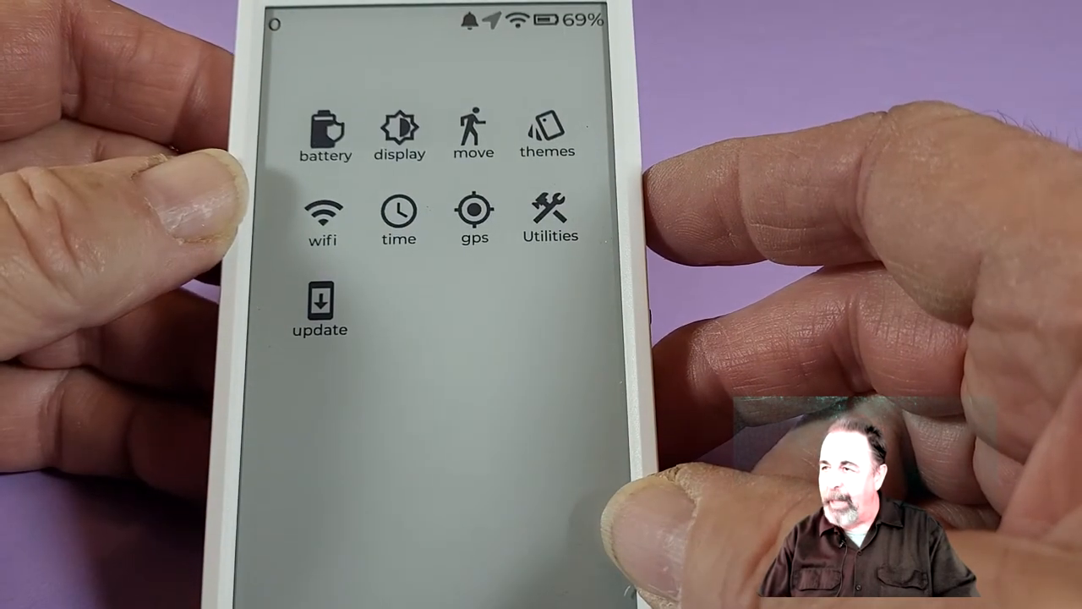
- Open the M5Paper app launcher, then the TTGO T-Watch 2020 YouTube playlist
{"action": "left_click", "coordinate": [325, 132]}
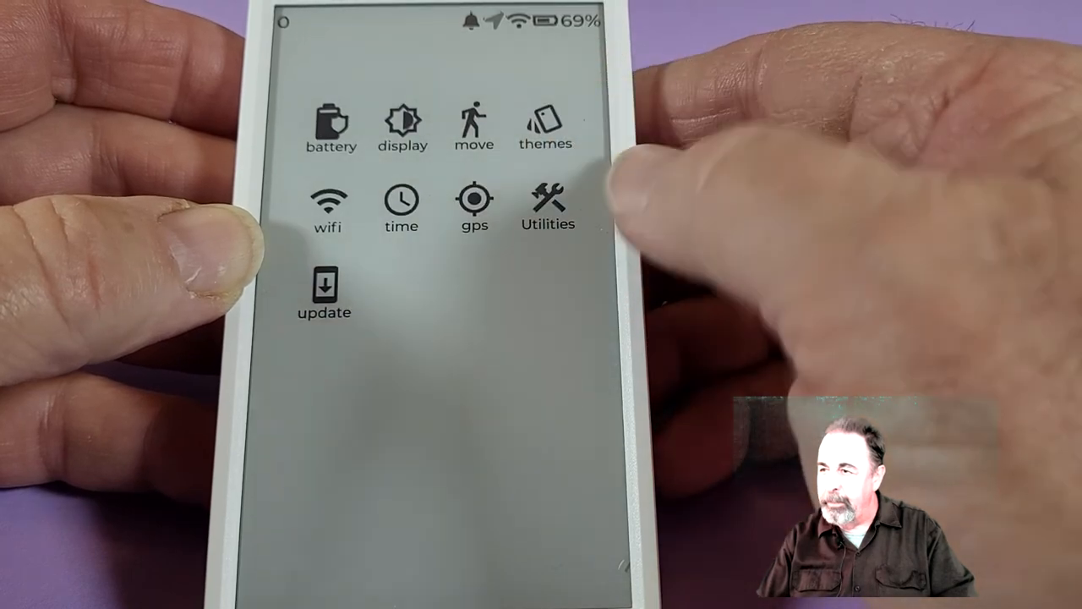
{"action": "left_click", "coordinate": [544, 199]}
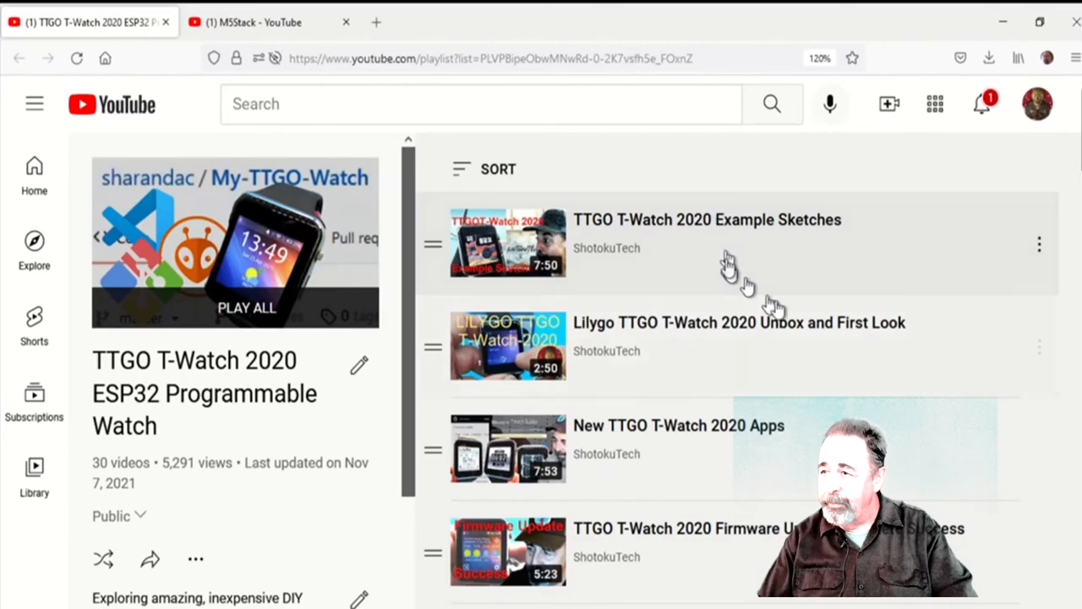
- Scroll the T-Watch 2020 playlist, then browse the 36-video M5Stack playlist
{"action": "scroll", "scroll_direction": "down", "scroll_amount": 3}
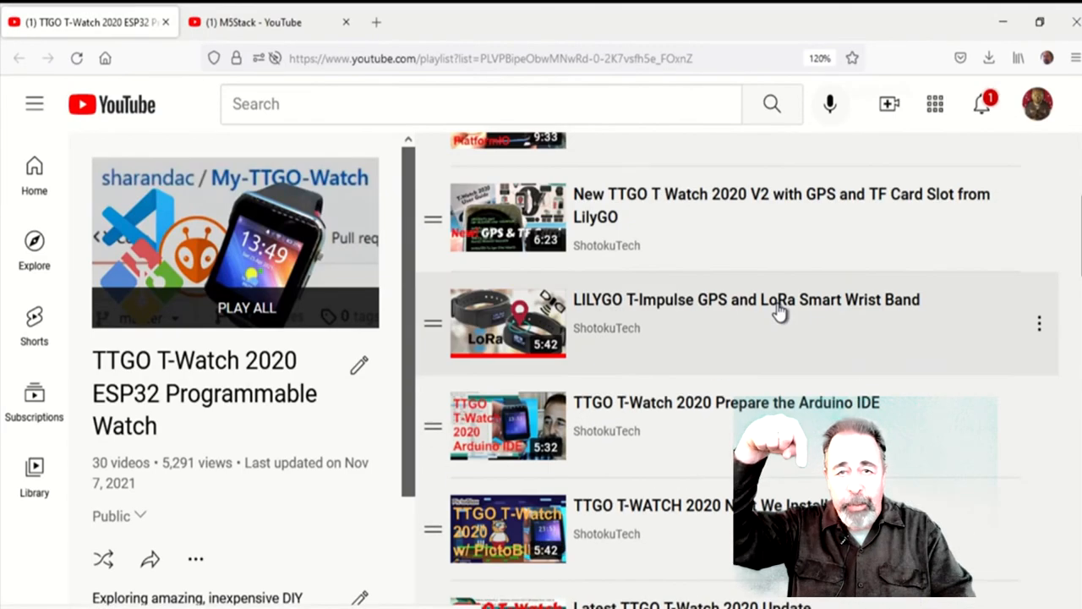
{"action": "scroll", "scroll_direction": "down", "scroll_amount": 3}
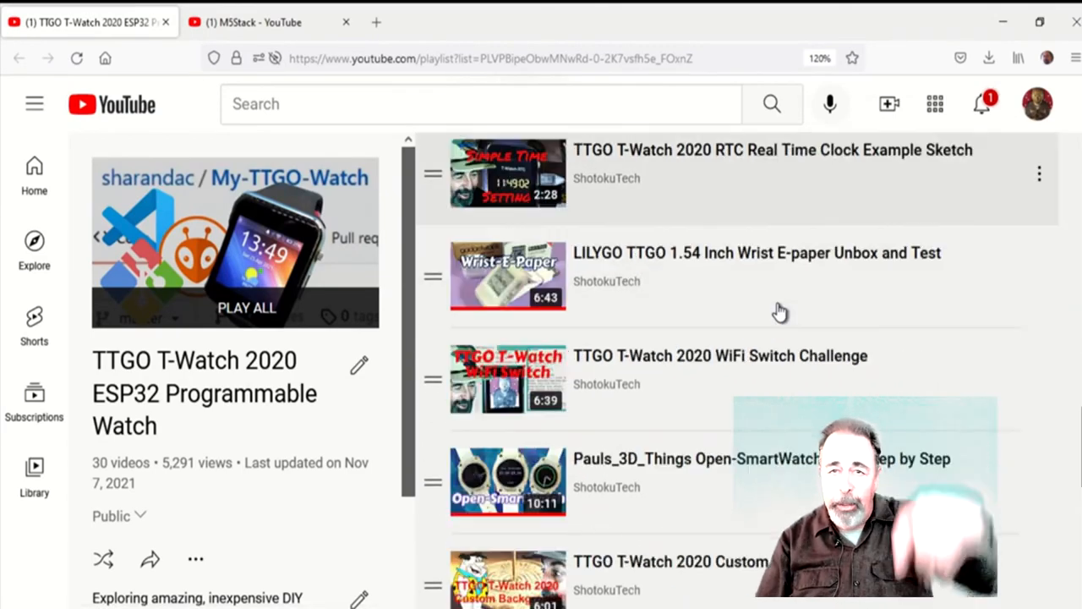
{"action": "scroll", "scroll_direction": "down", "scroll_amount": 3}
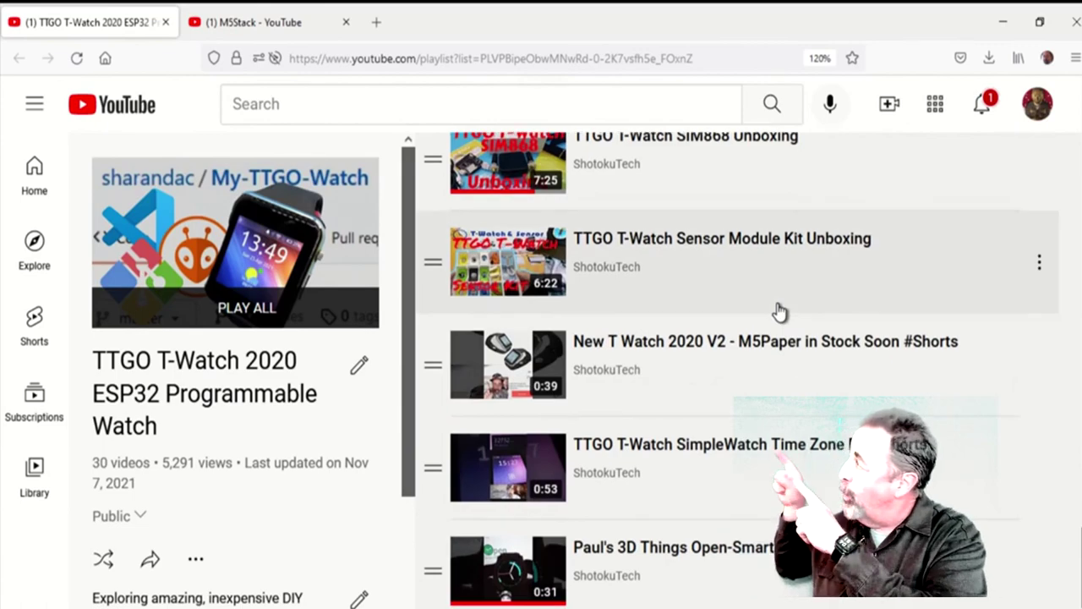
{"action": "left_click", "coordinate": [262, 21]}
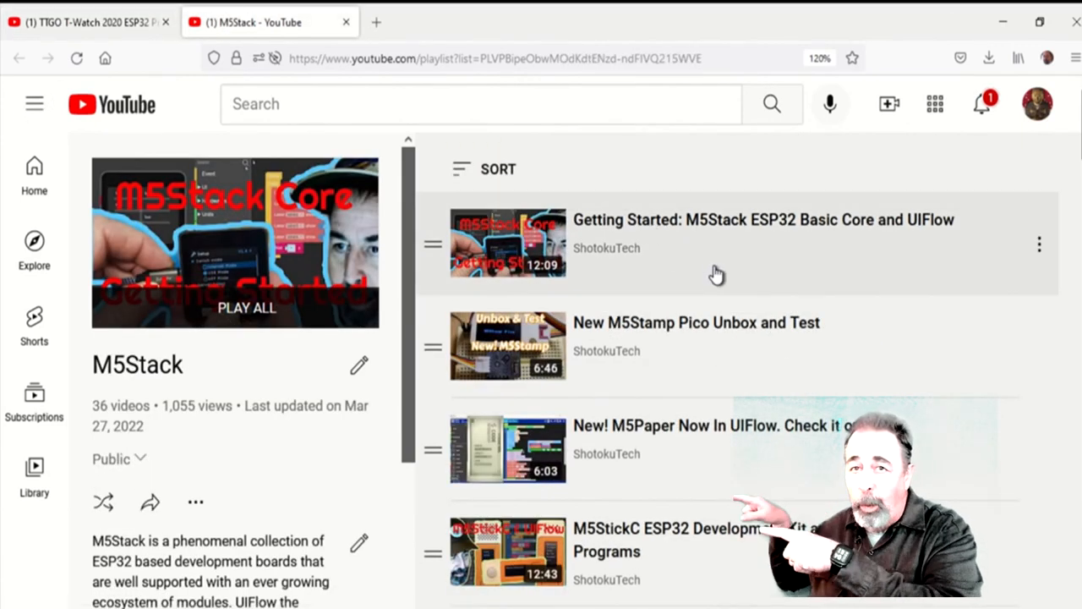
{"action": "scroll", "scroll_direction": "down", "scroll_amount": 3}
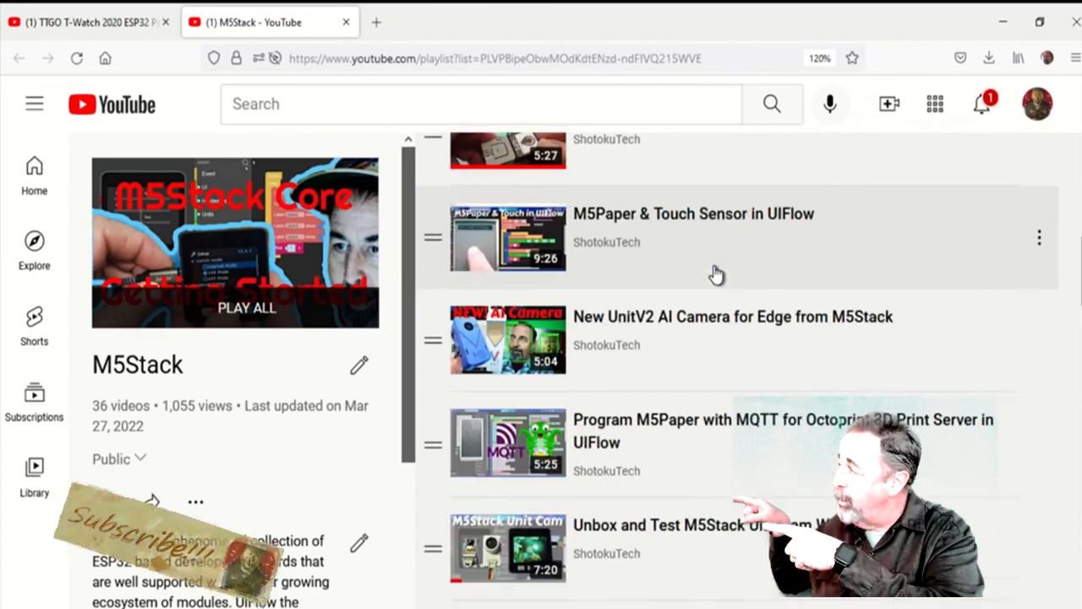
{"action": "scroll", "scroll_direction": "down", "scroll_amount": 3}
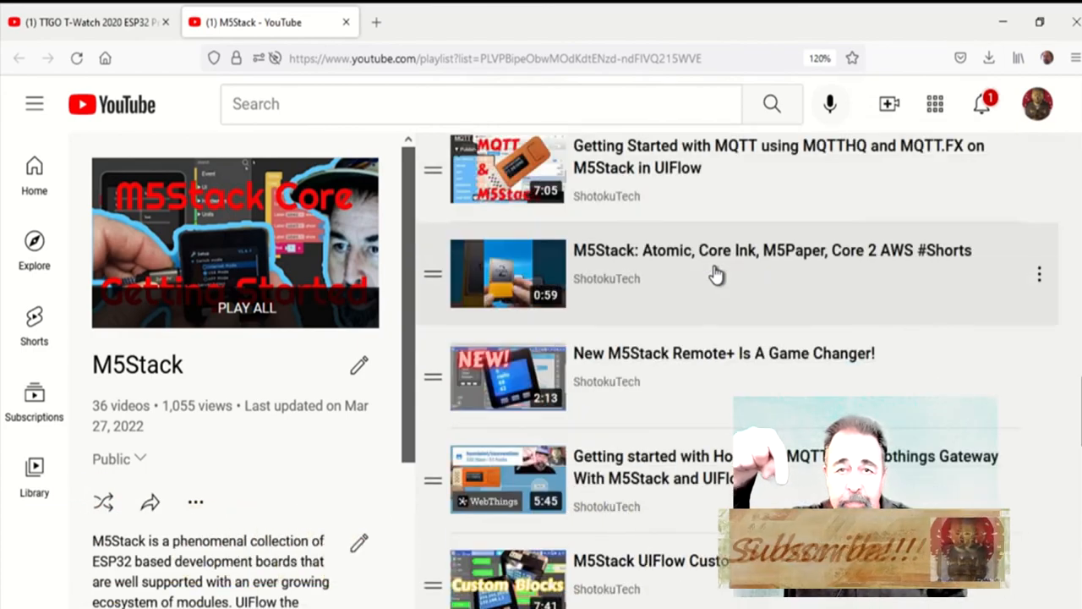